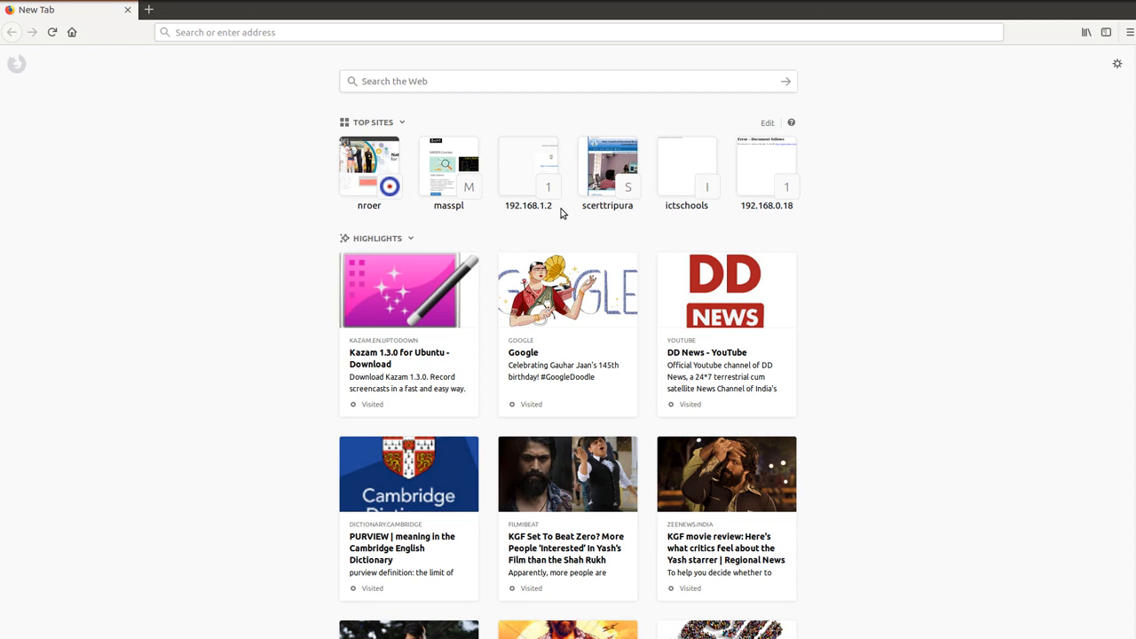
mouse_move(306, 222)
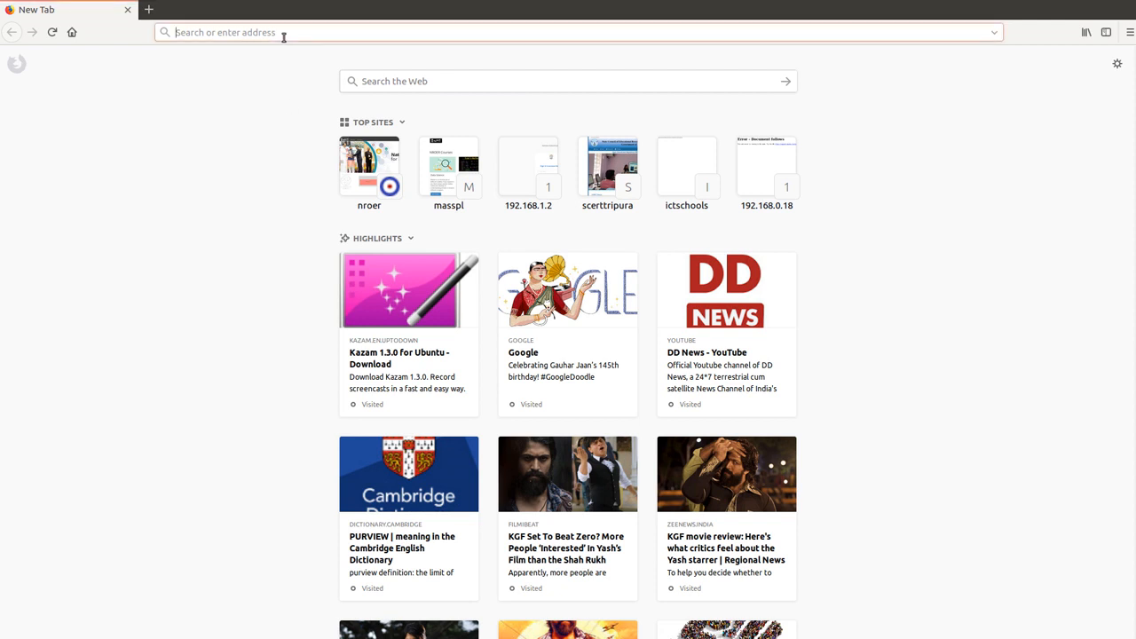
Load the NISHTHA portal home page by entering nishtha.ncert.gov.in in the address bar
type("nishtha.ncrt")
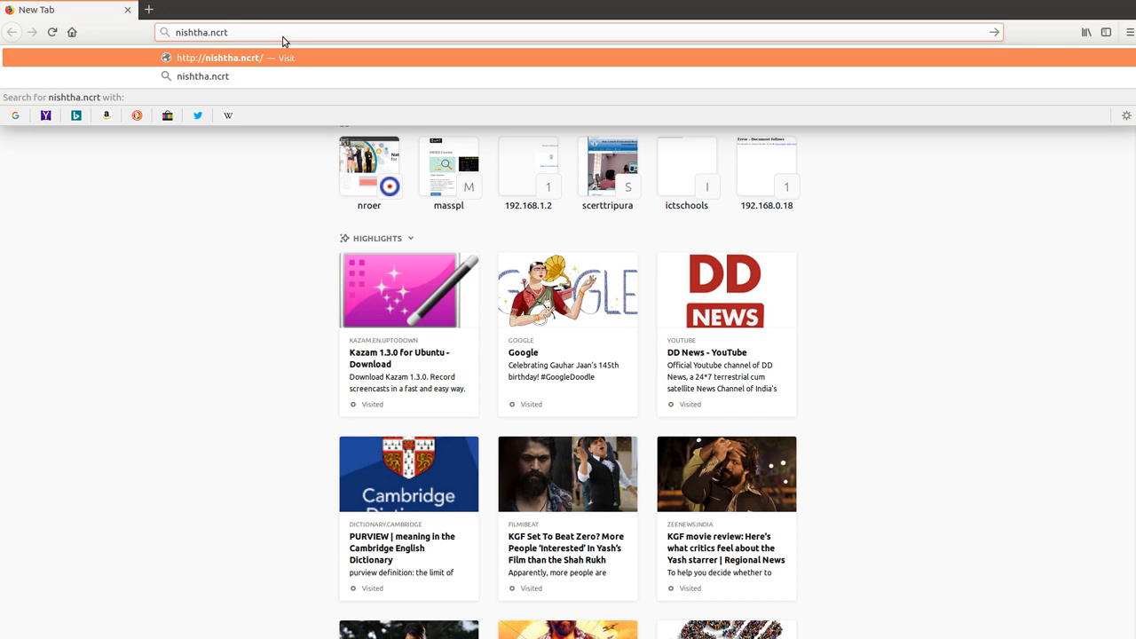
key("BackSpace")
type("ert,")
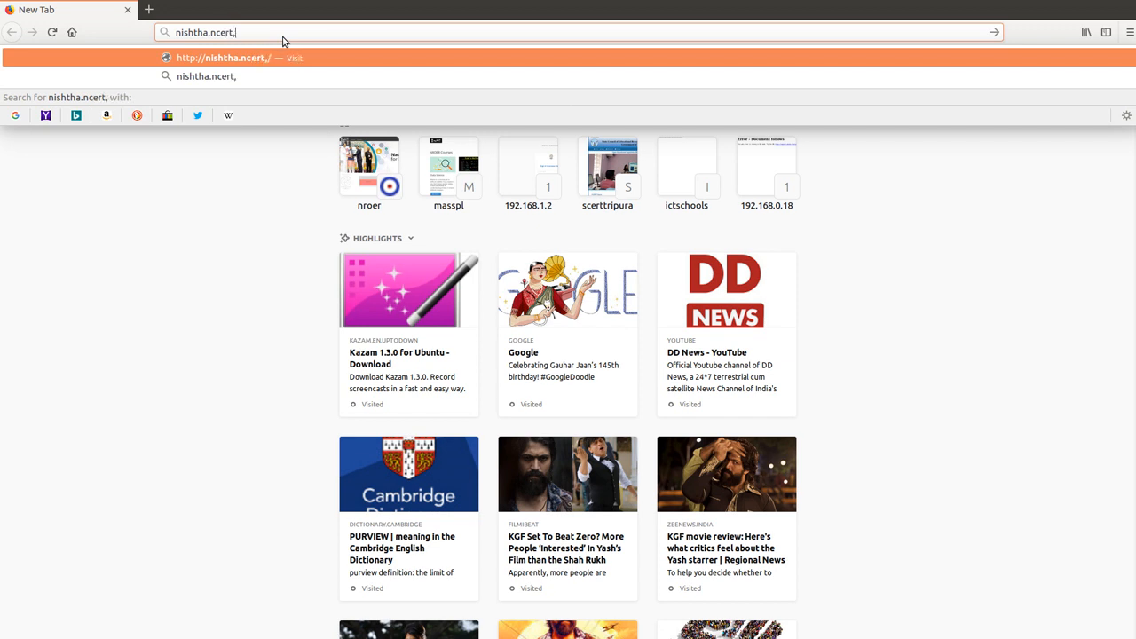
key("BackSpace")
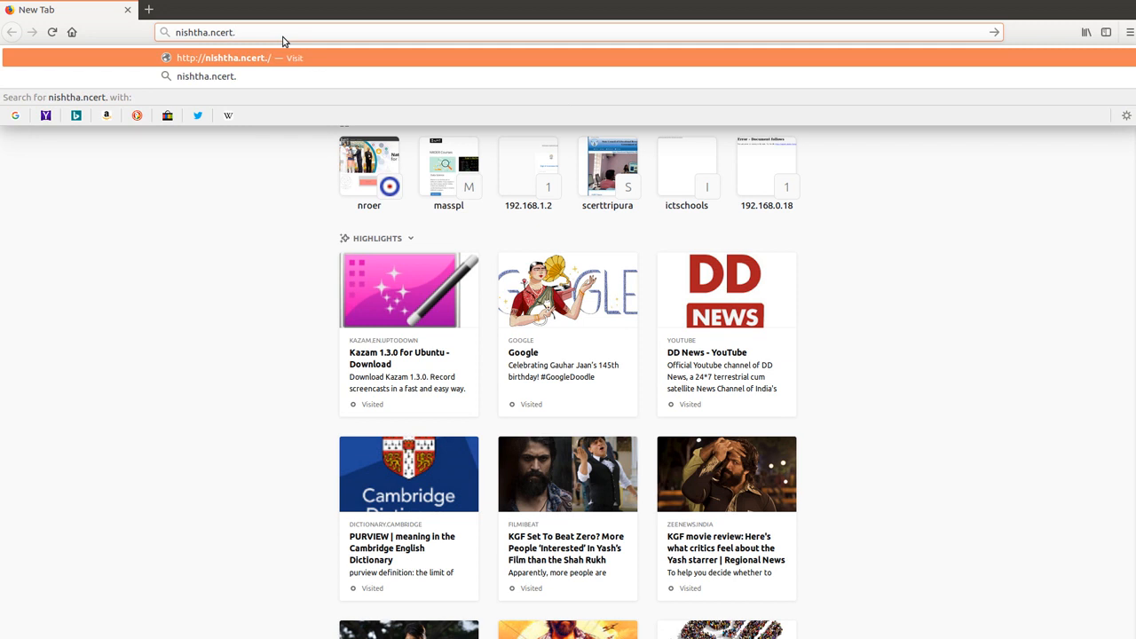
type("gov.")
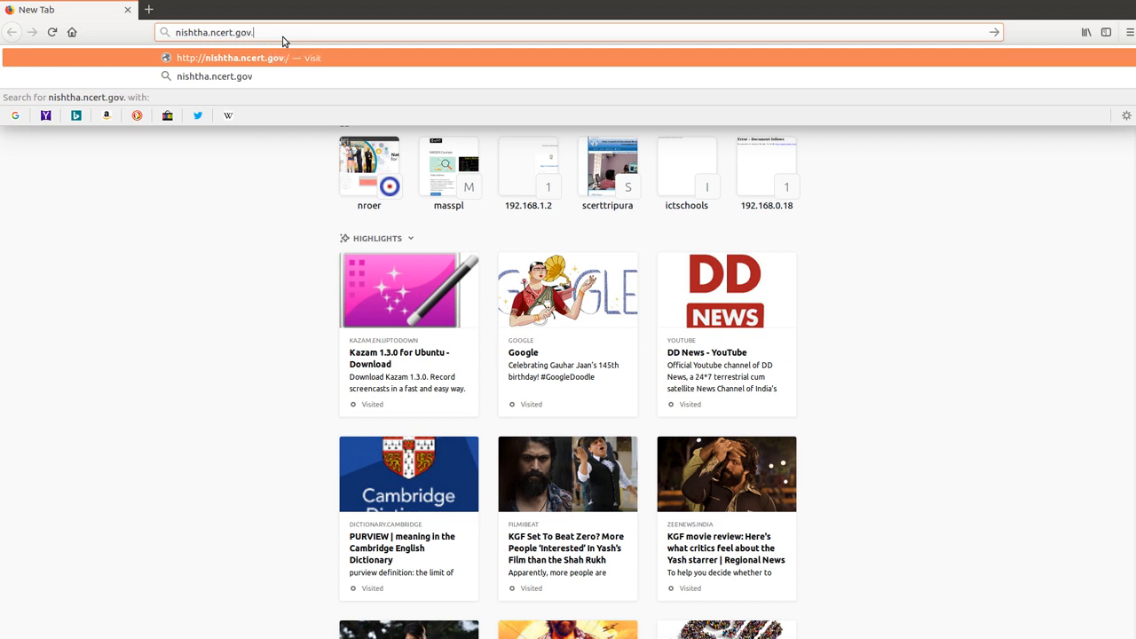
type("in//")
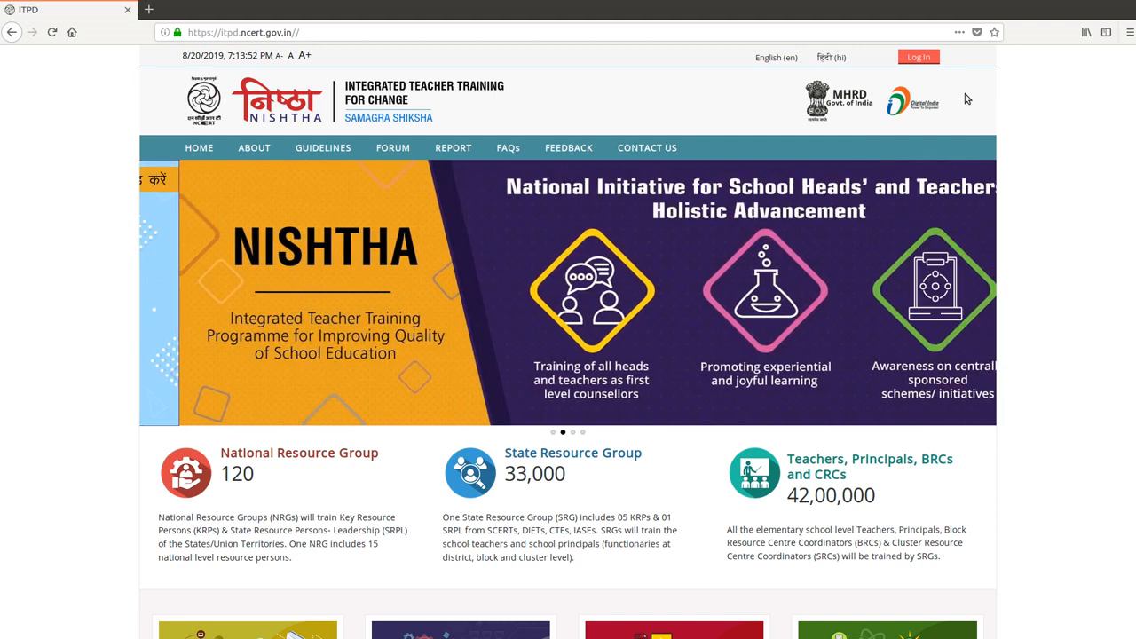
Log in to the portal with the 'state' administrator username and its password
left_click(918, 57)
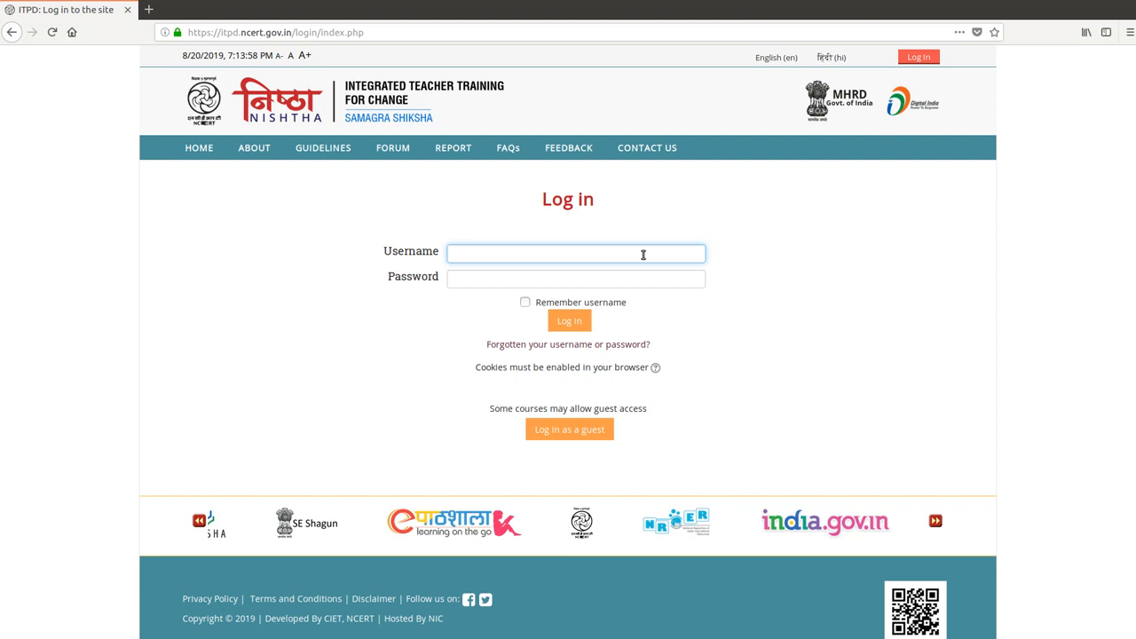
type("s")
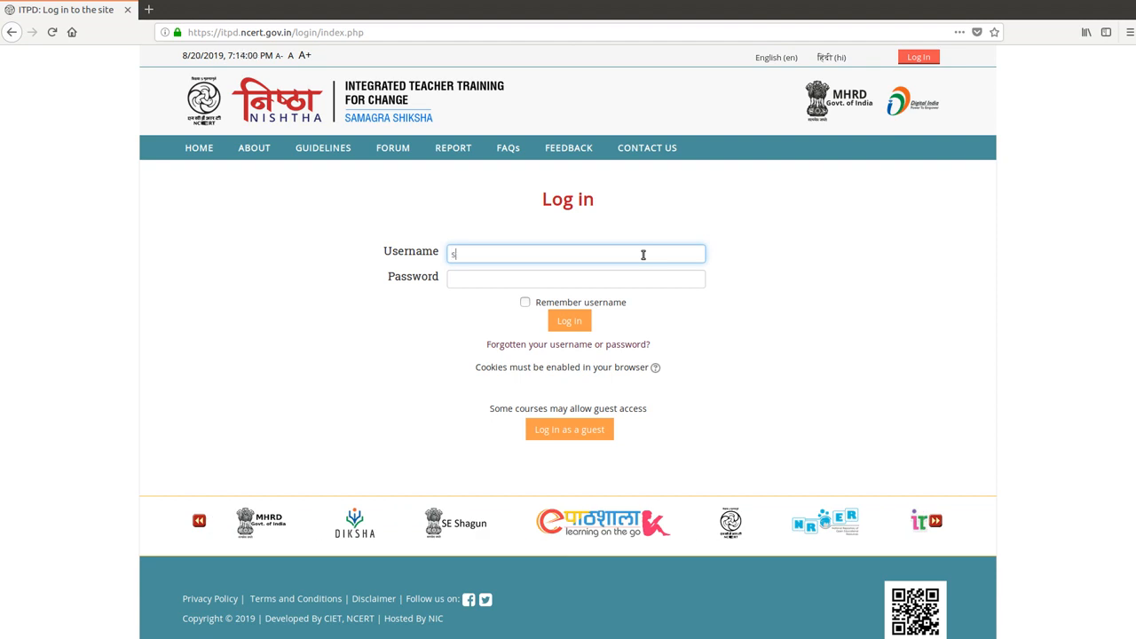
type("tateadmi")
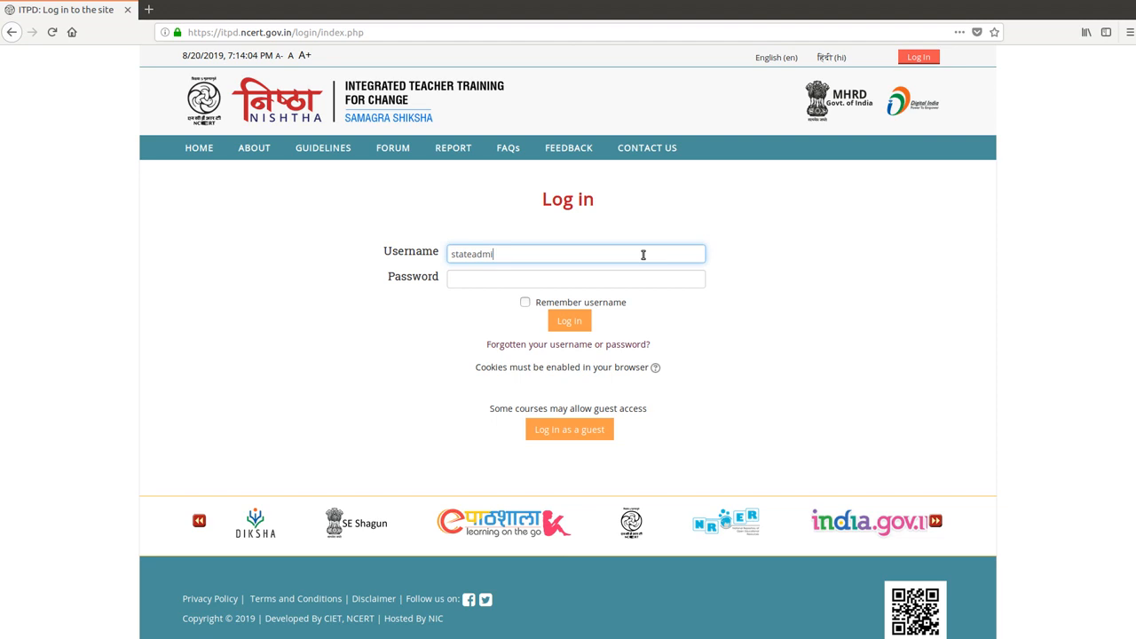
left_click(575, 277)
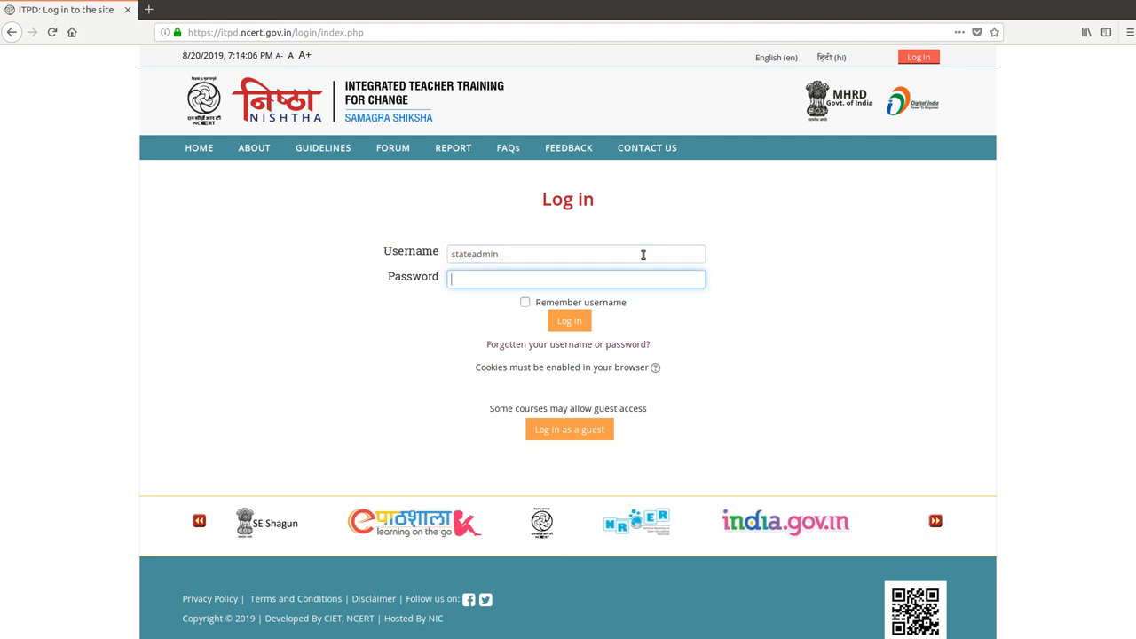
type("••")
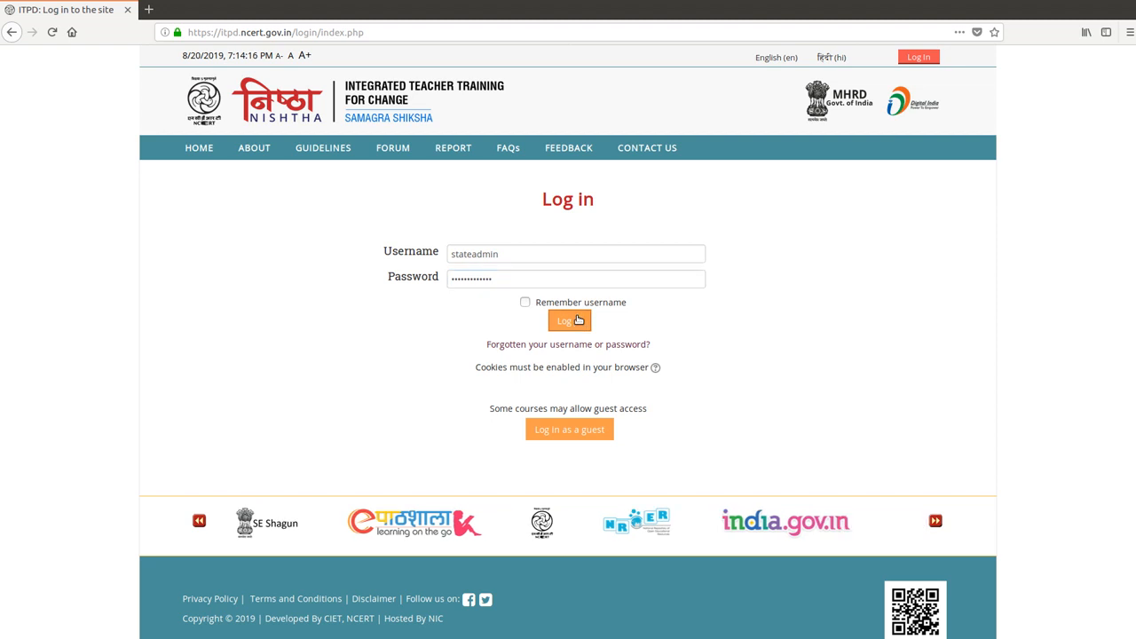
left_click(568, 320)
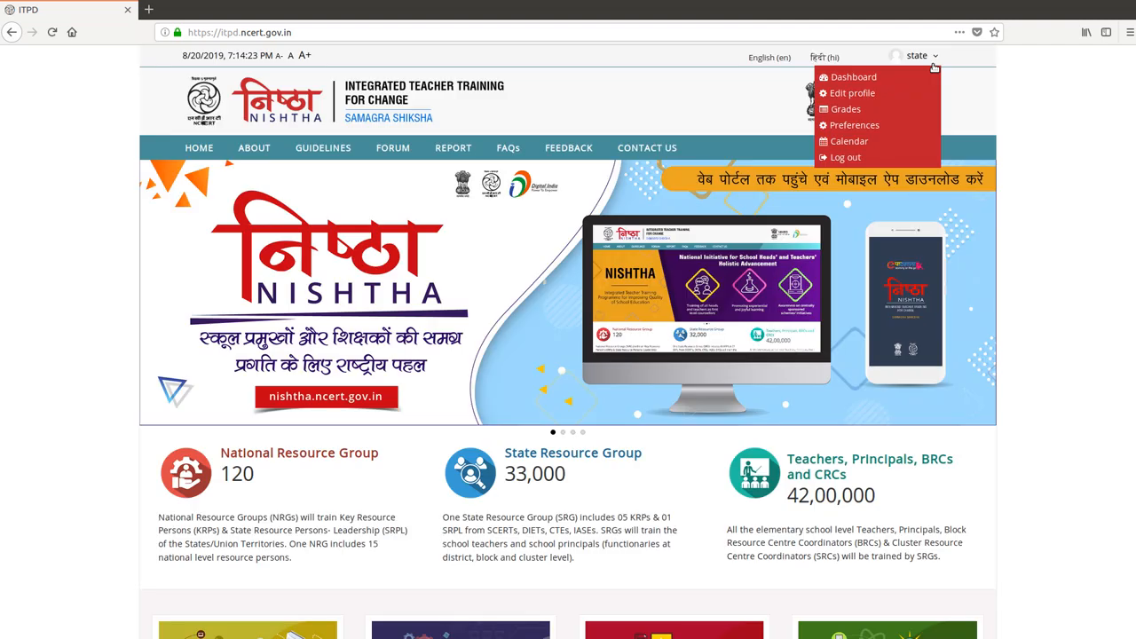
mouse_move(854, 78)
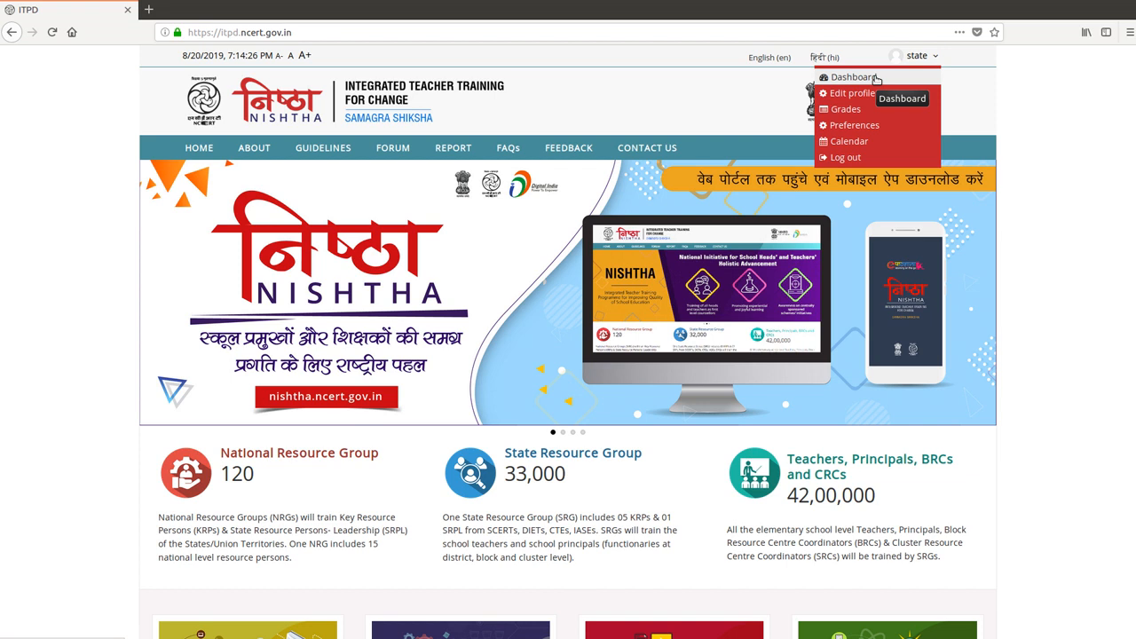
Reach the Arunachal Pradesh course category via the dashboard's Add Batches link
left_click(854, 78)
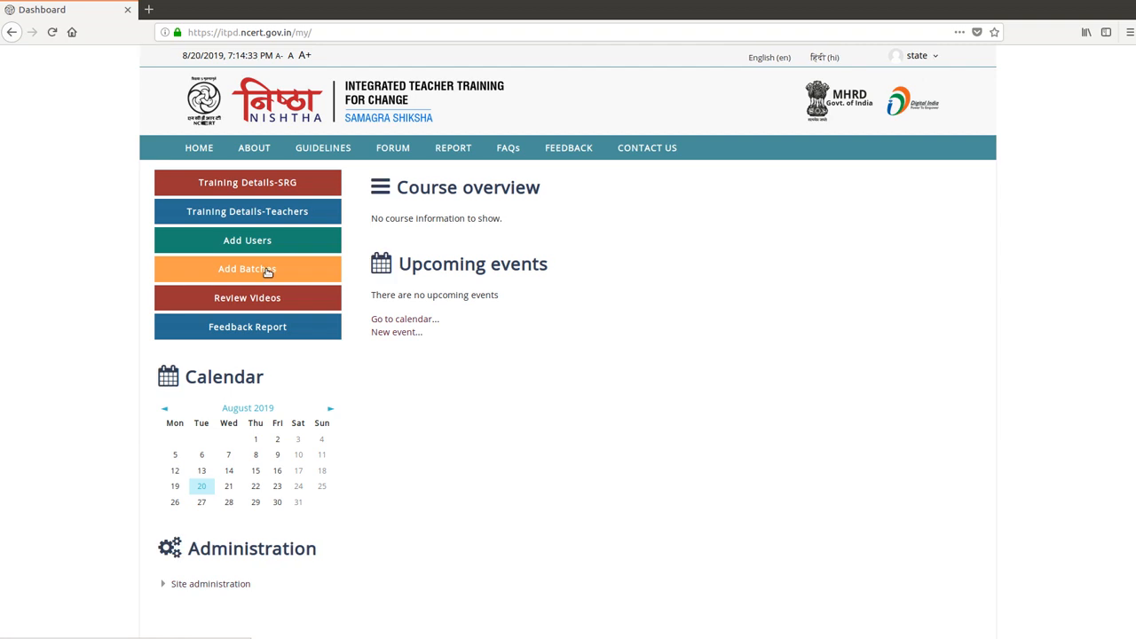
left_click(247, 268)
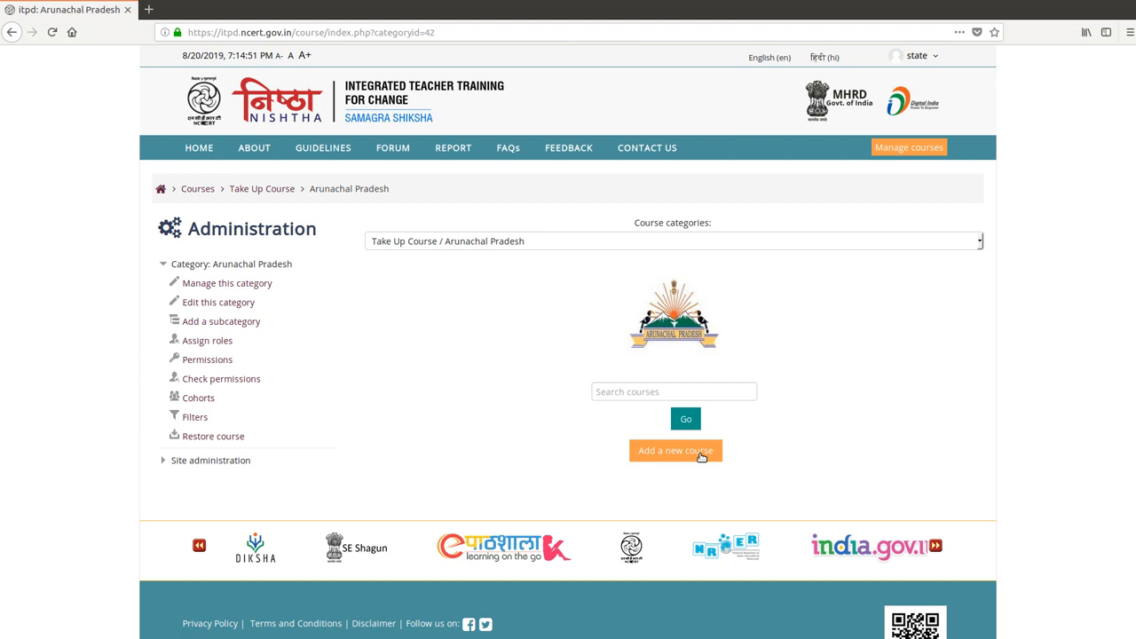
Start a new course in the Arunachal Pradesh category
left_click(674, 451)
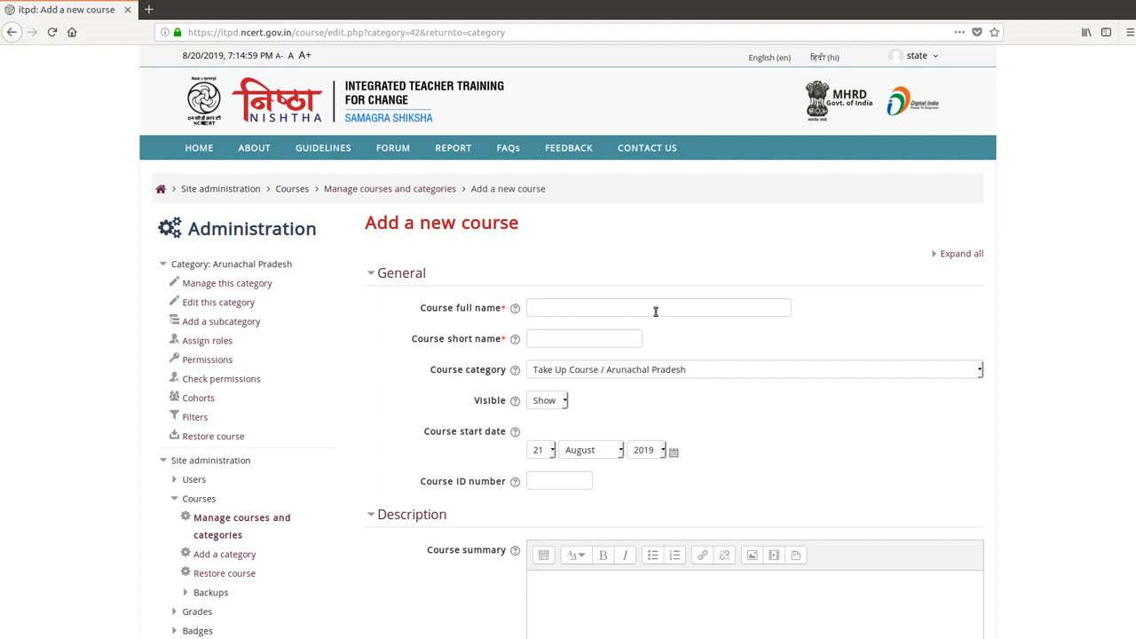
Name the course 'Cycle 1 Batch 1' with short name 'Arunachal C1 B1' and save it
left_click(657, 307)
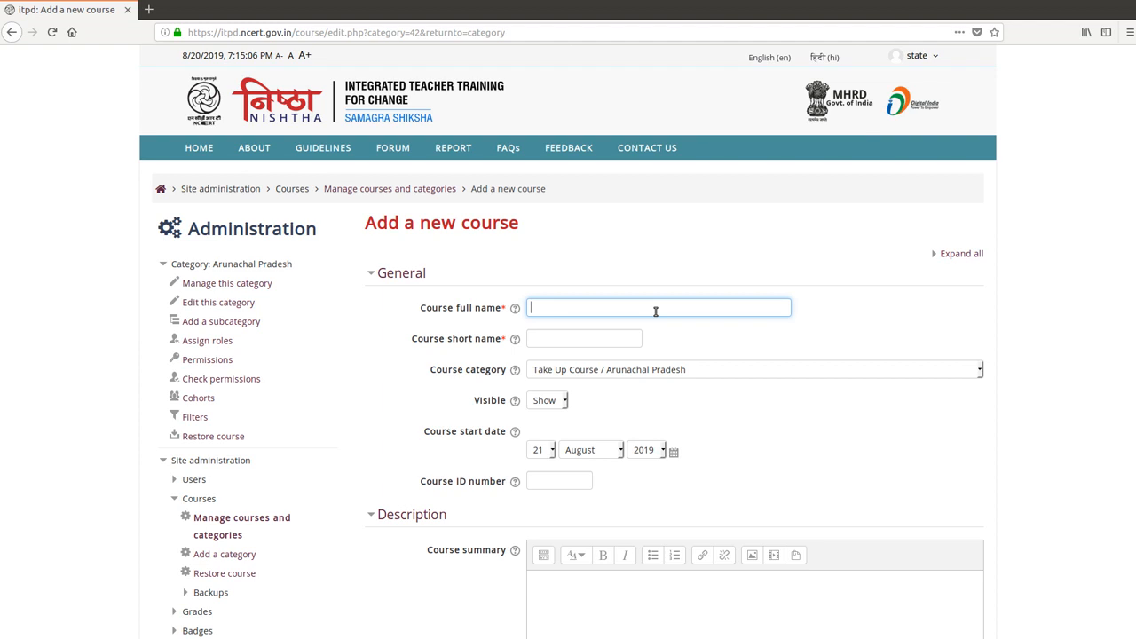
type("Cycle 1 Batch 1")
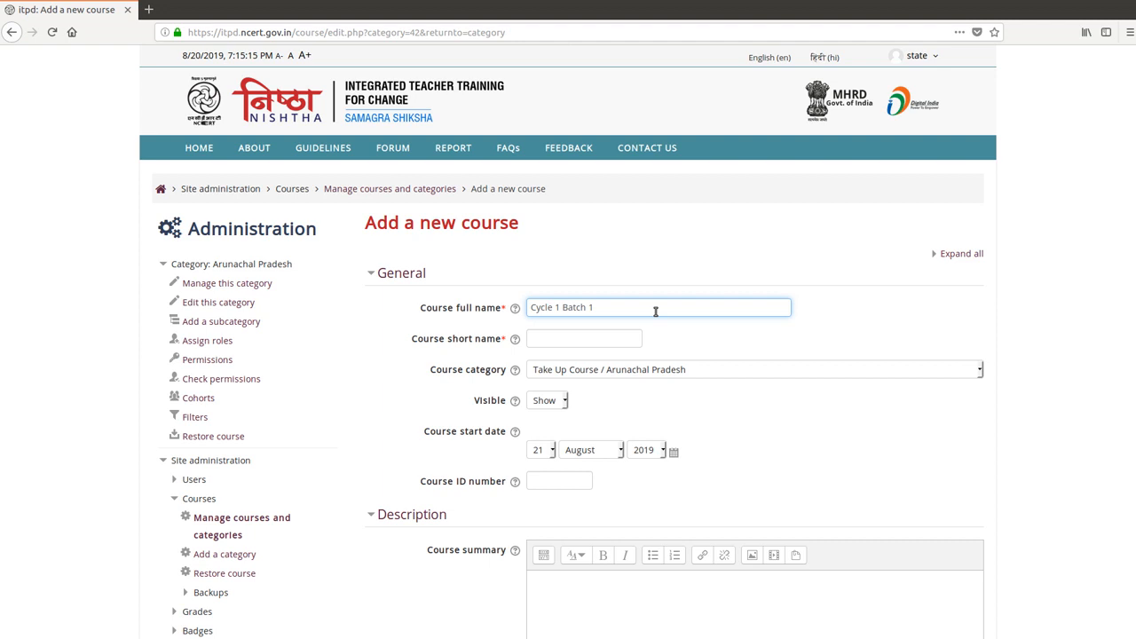
type("A")
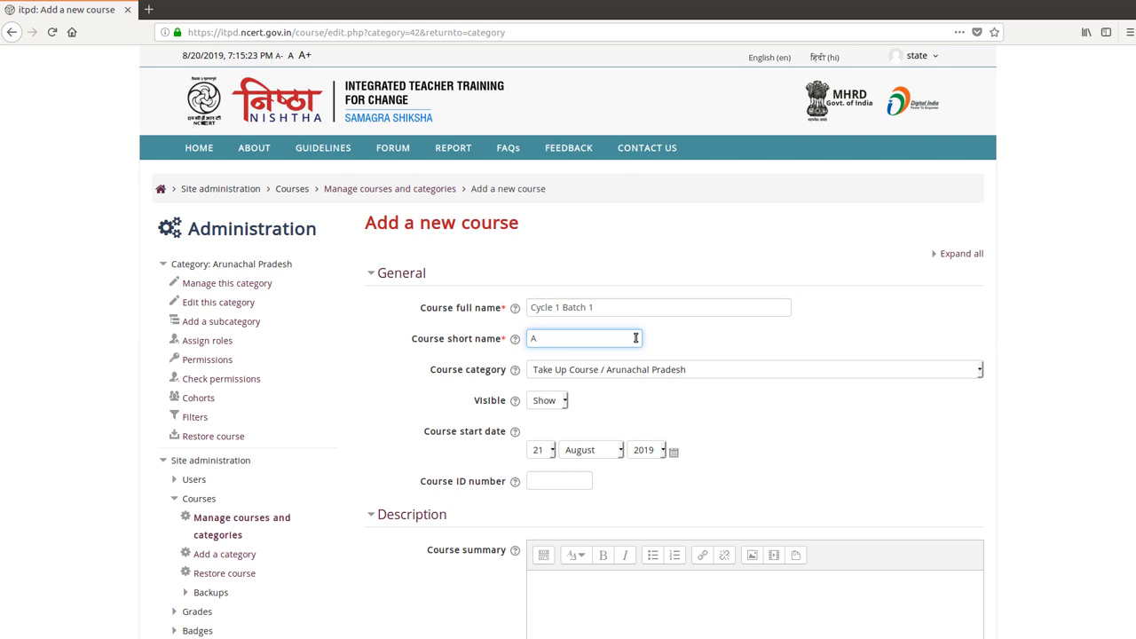
type("Arunachal C1 B1")
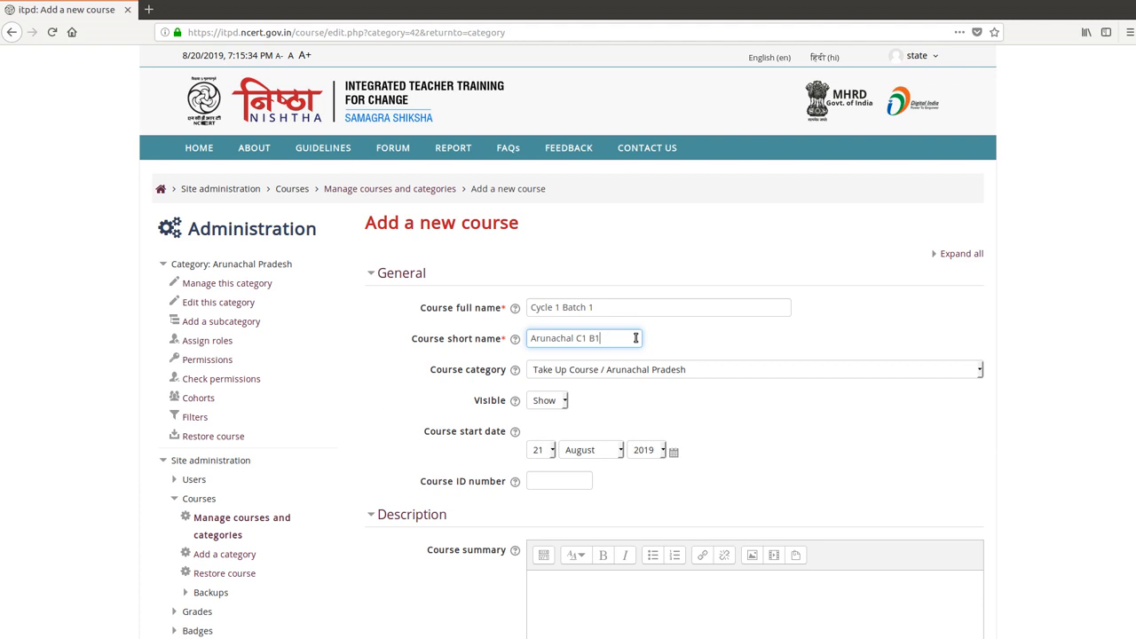
scroll("down", 3)
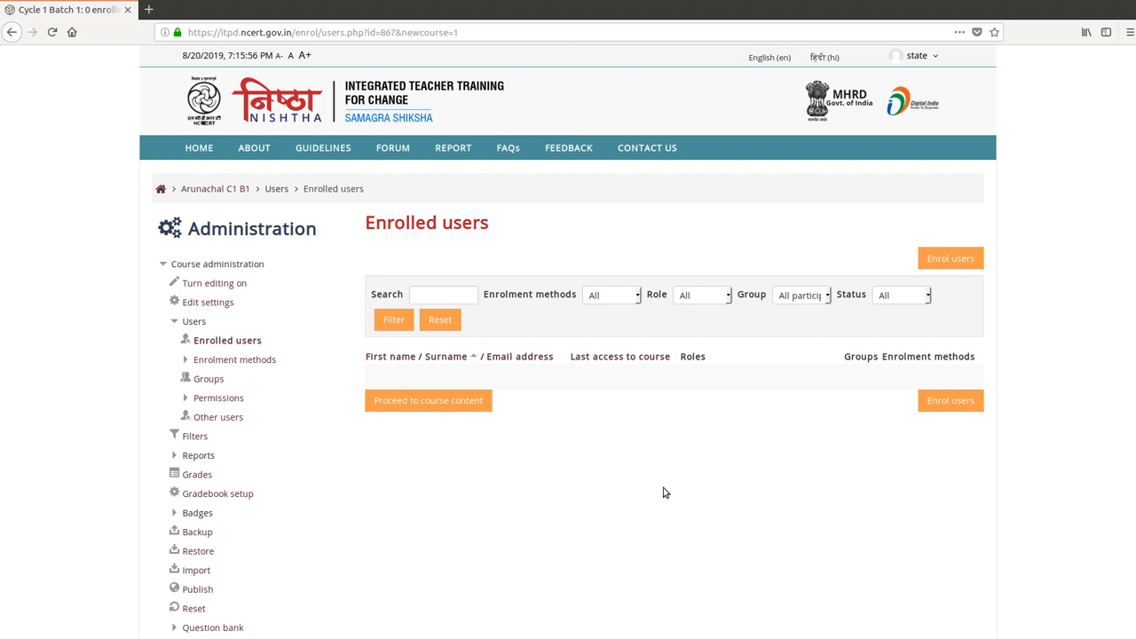
Proceed from the enrolled users page to the Cycle 1 Batch 1 course content
left_click(428, 402)
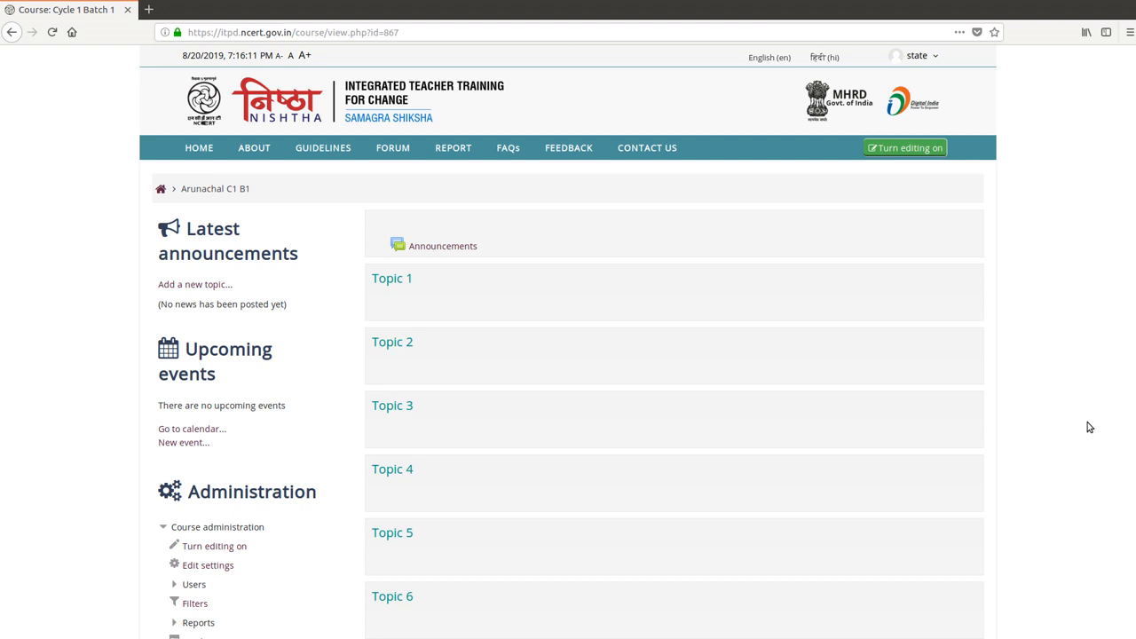
Start the Import tool from Course administration for Arunachal C1 B1
scroll("down", 3)
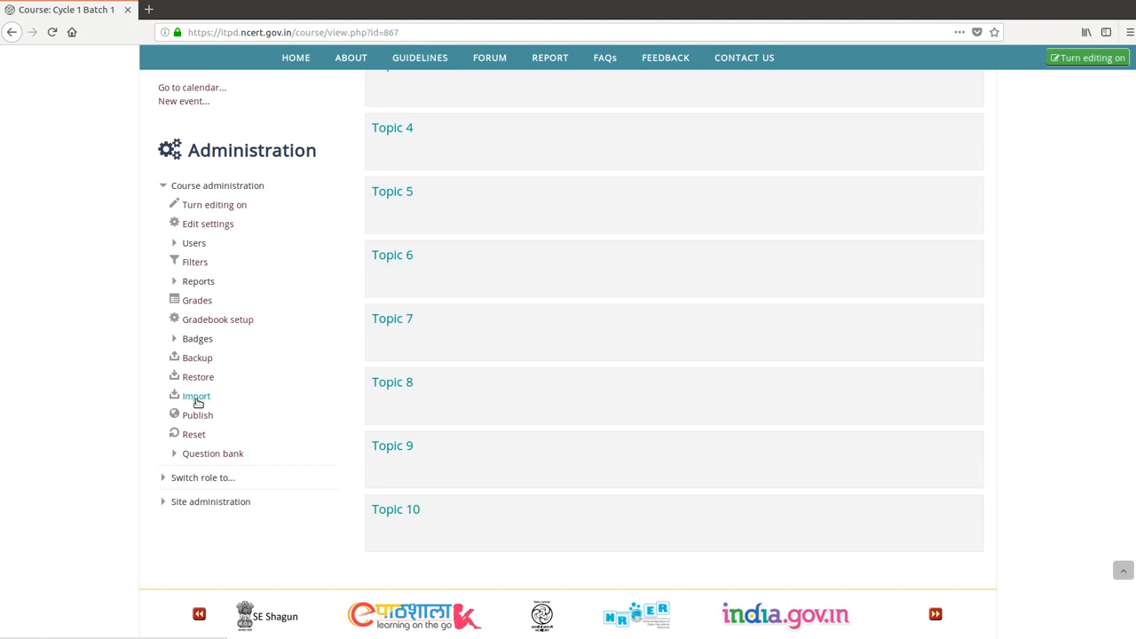
left_click(196, 396)
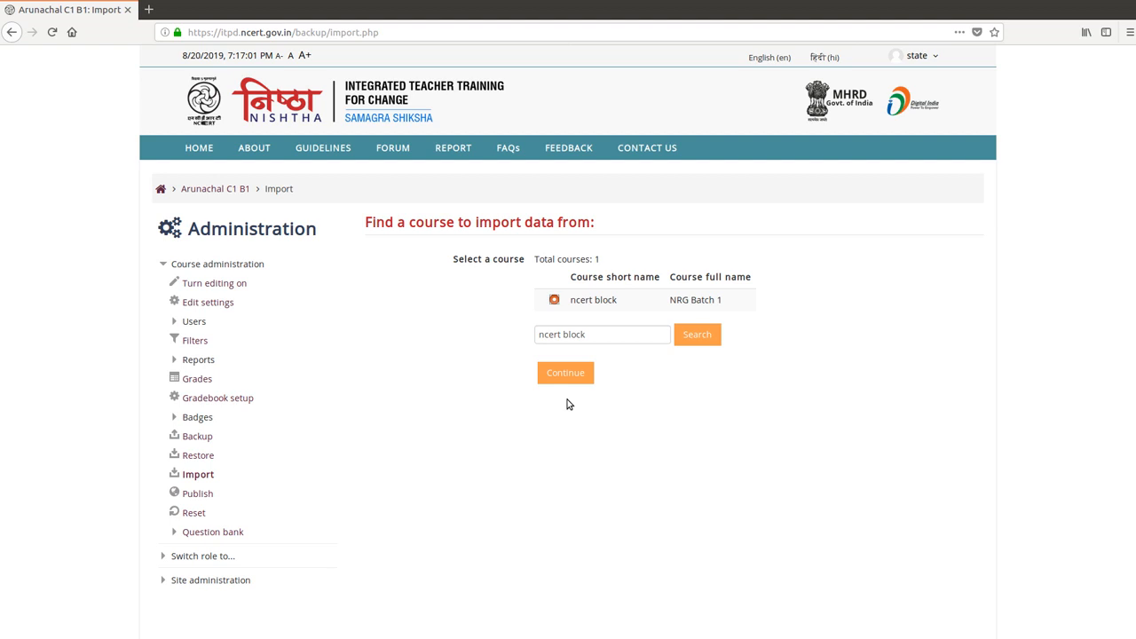
Continue with NRG Batch 1 (ncert block) as the import source to the review step
left_click(565, 373)
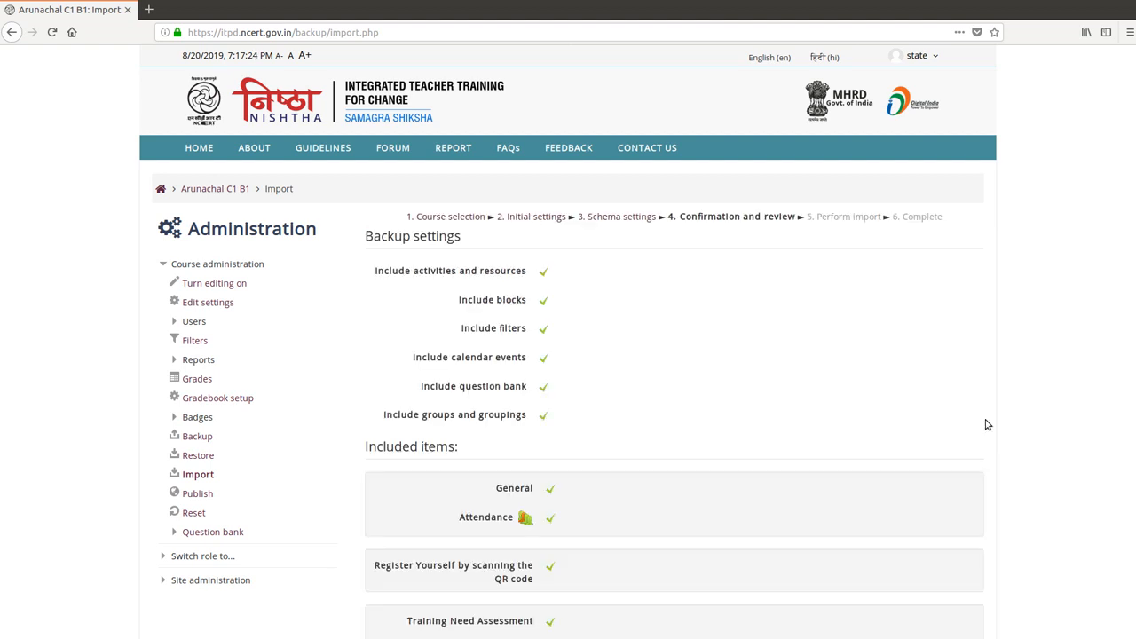